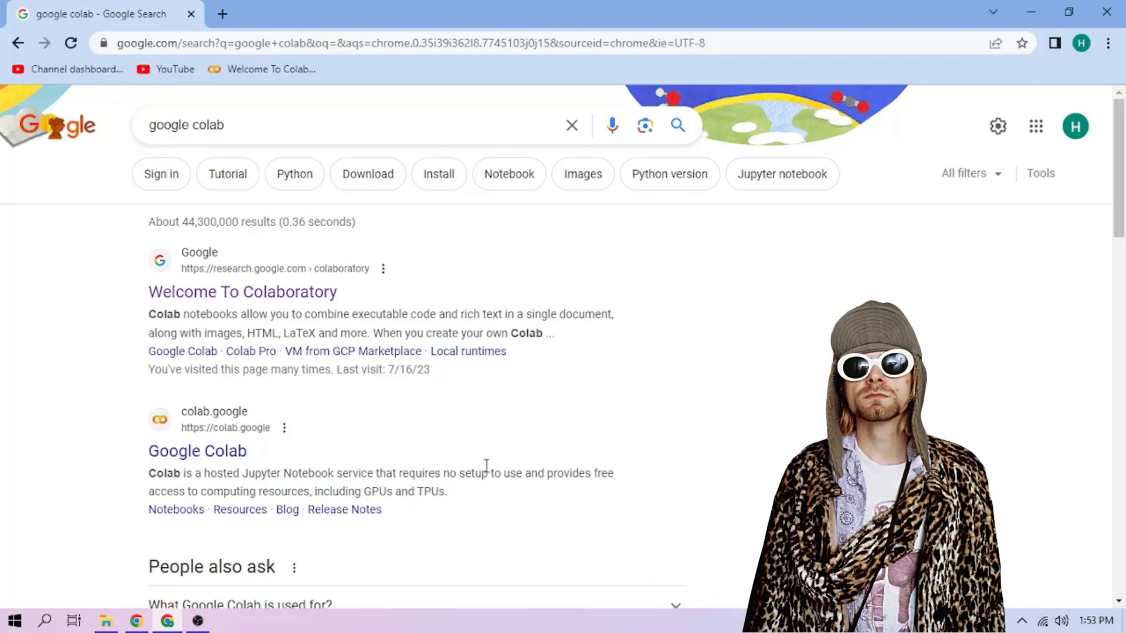
Upload kurtcobain.ipynb to Colab from the computer and run its setup cell for a gradio.live link
left_click(242, 292)
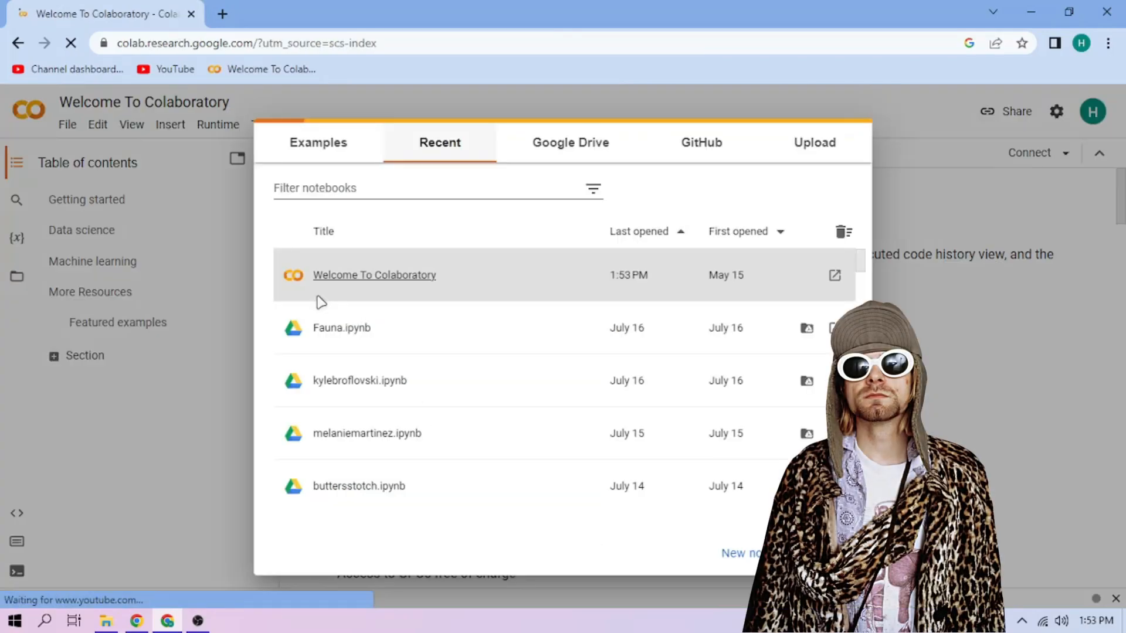
left_click(813, 142)
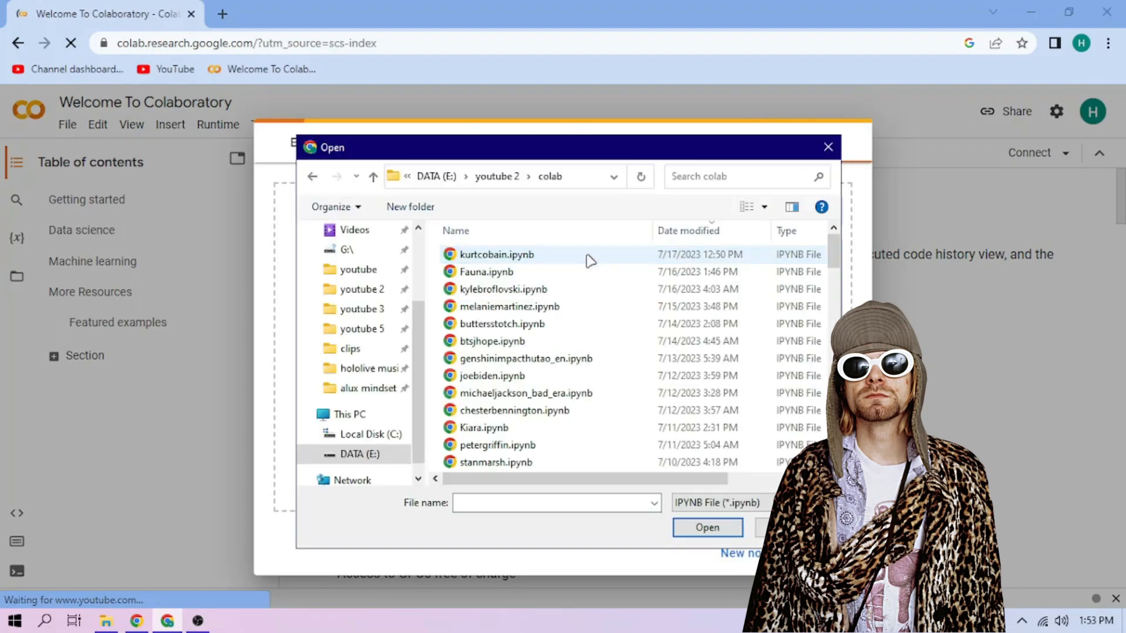
left_click(705, 527)
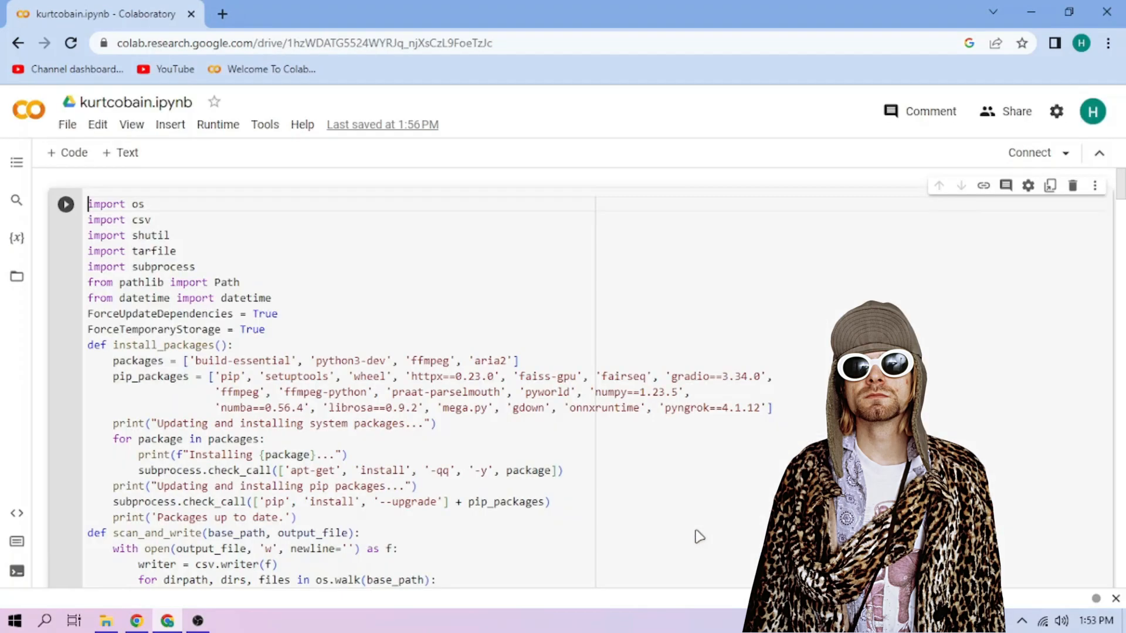
left_click(66, 204)
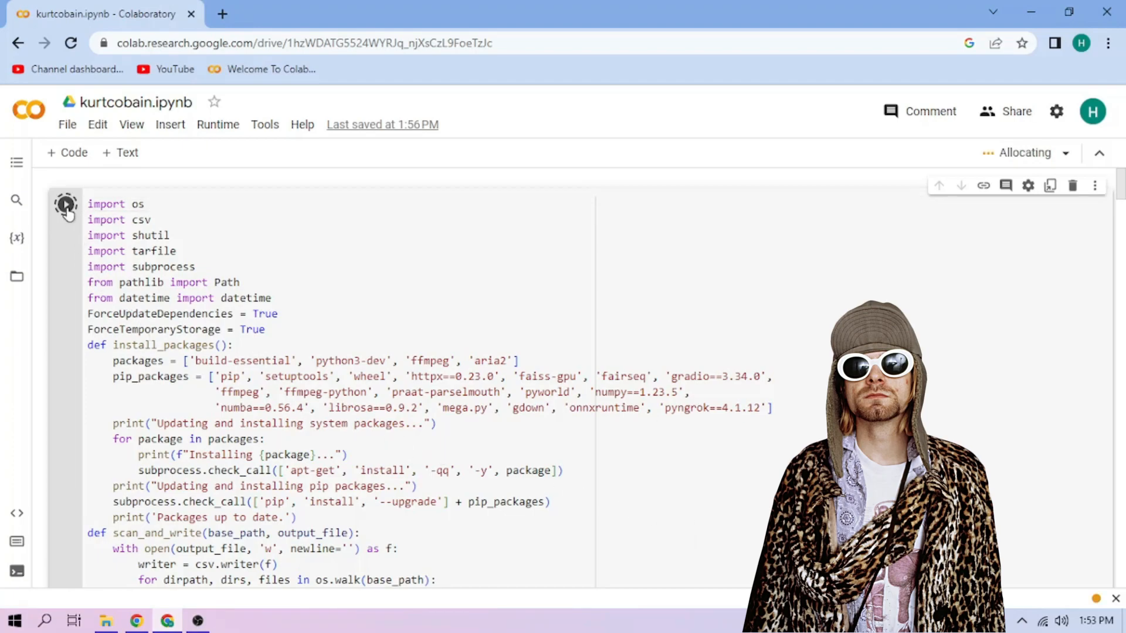
left_click(65, 203)
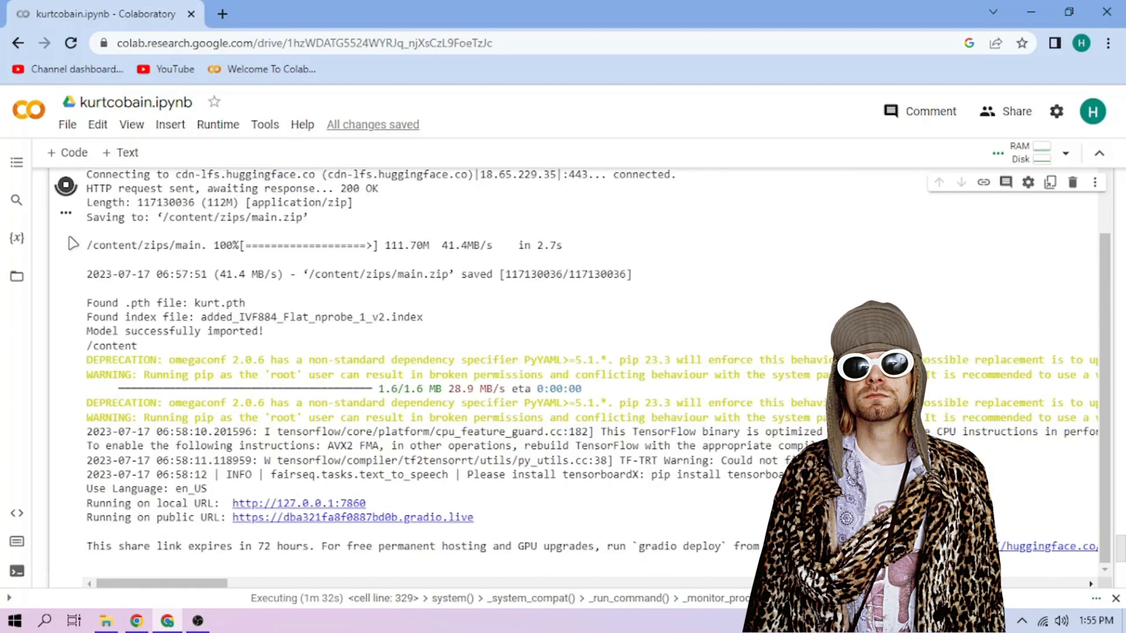
Follow the public gradio.live link and choose kurt.pth as the inferencing voice
left_click(353, 517)
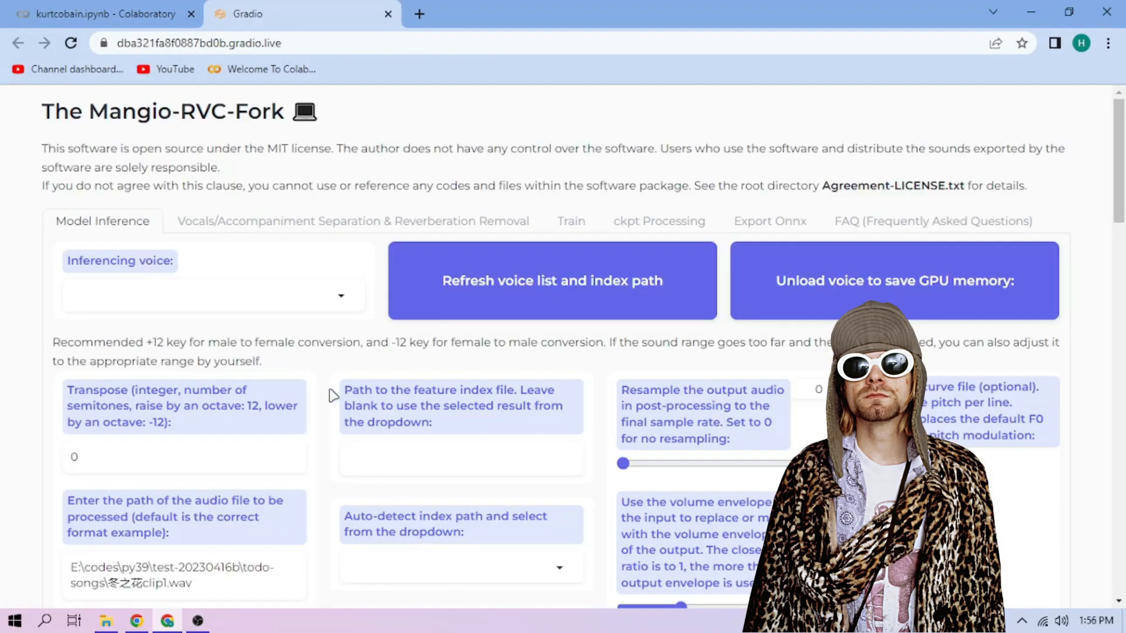
left_click(209, 295)
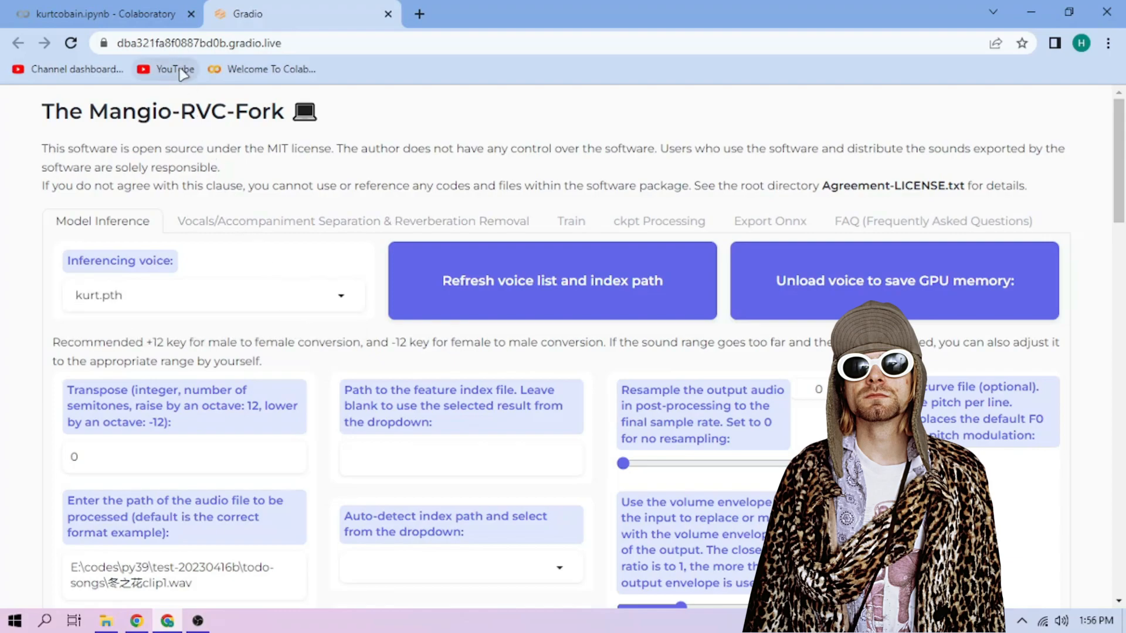
Back in Colab, upload sample1.wav, sample2.wav and sample3.wav and copy sample2.wav's path
left_click(101, 14)
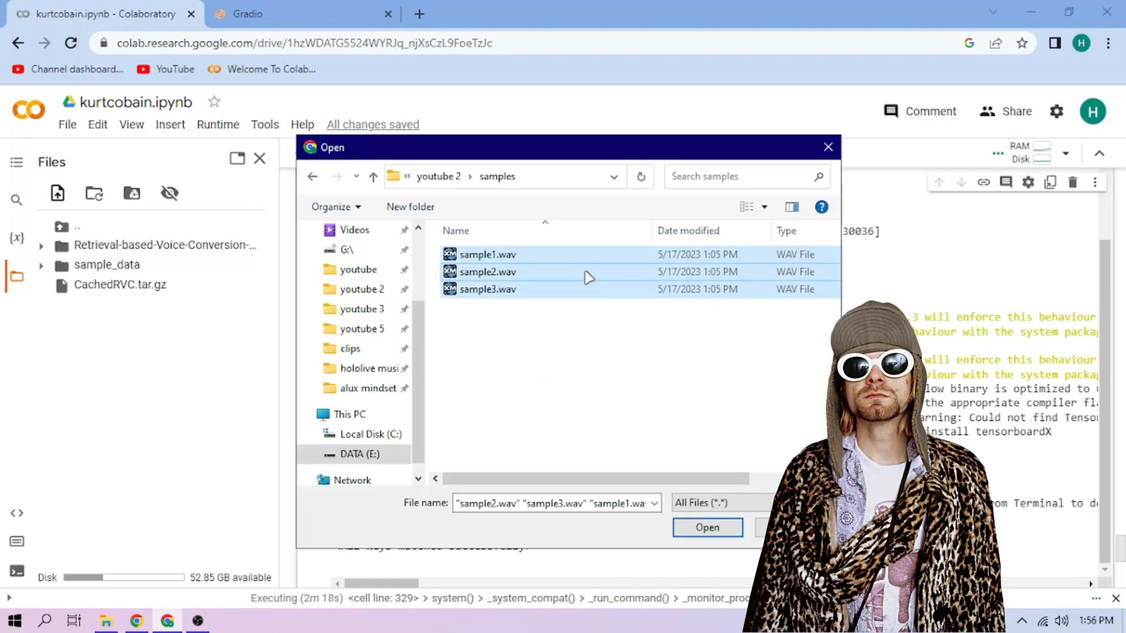
left_click(706, 528)
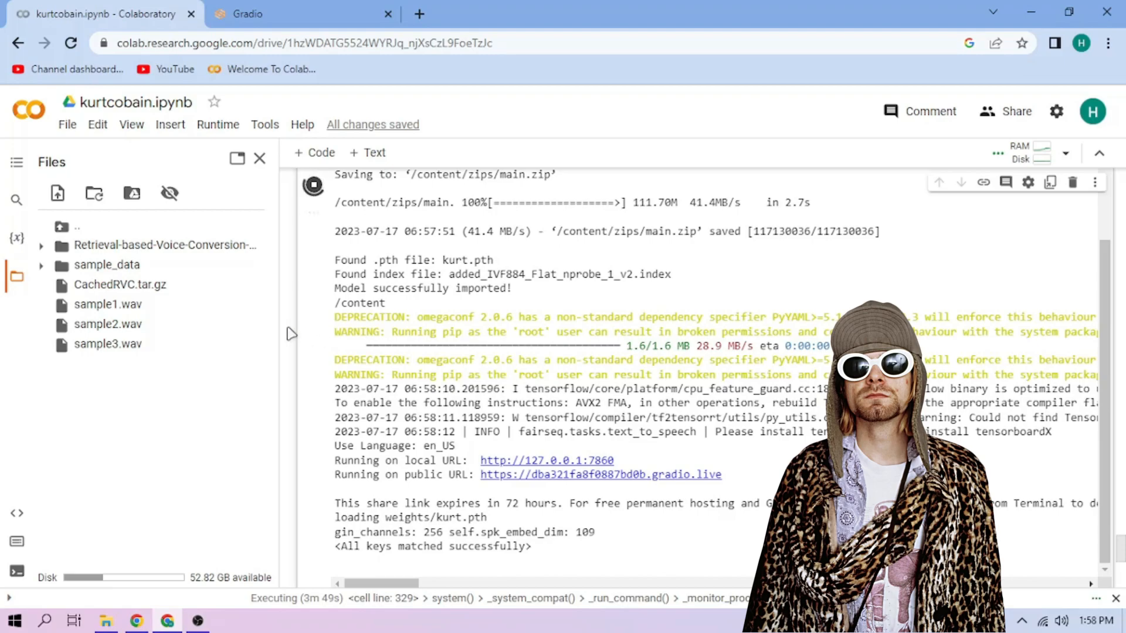
right_click(108, 323)
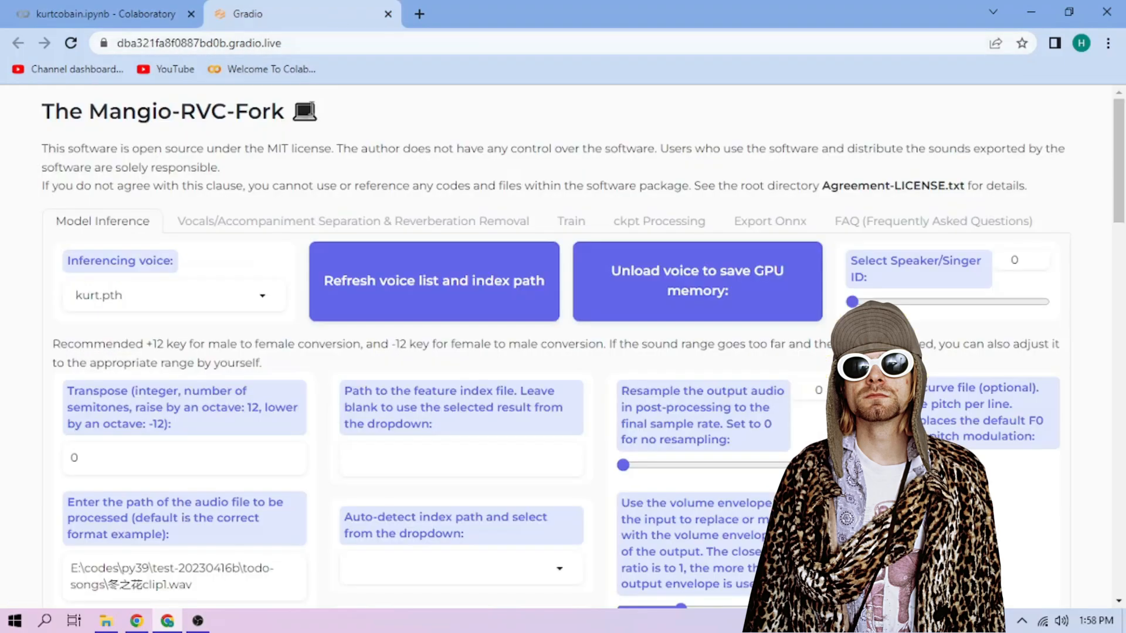
Set input audio to /content/sample2.wav with mangio-crepe pitch and the kurt .index file
scroll("down", 3)
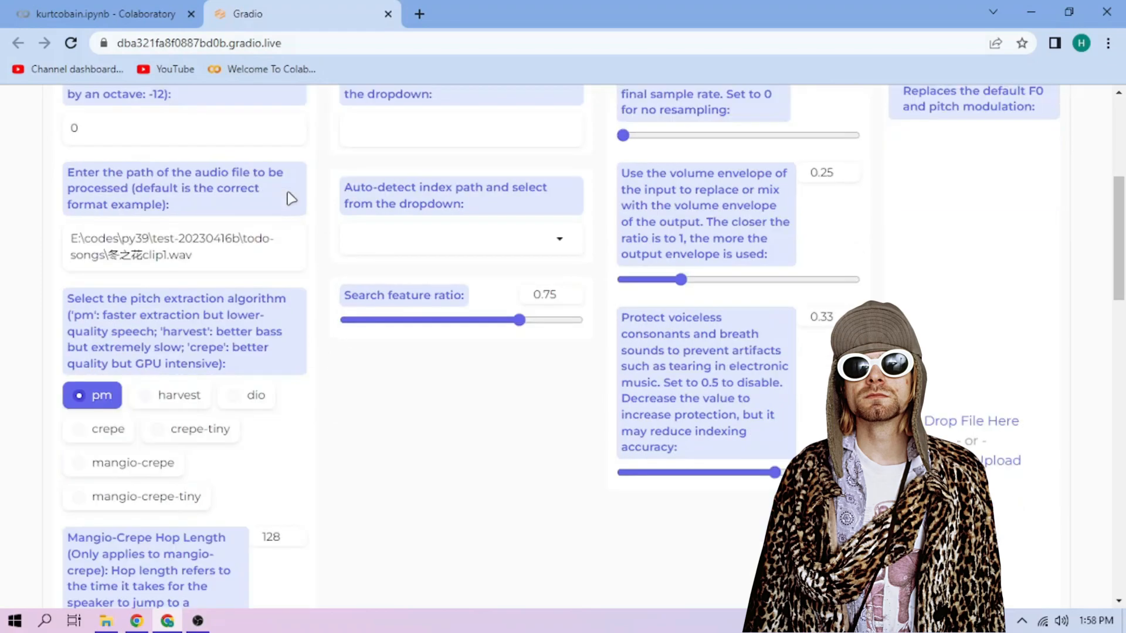
triple_click(173, 246)
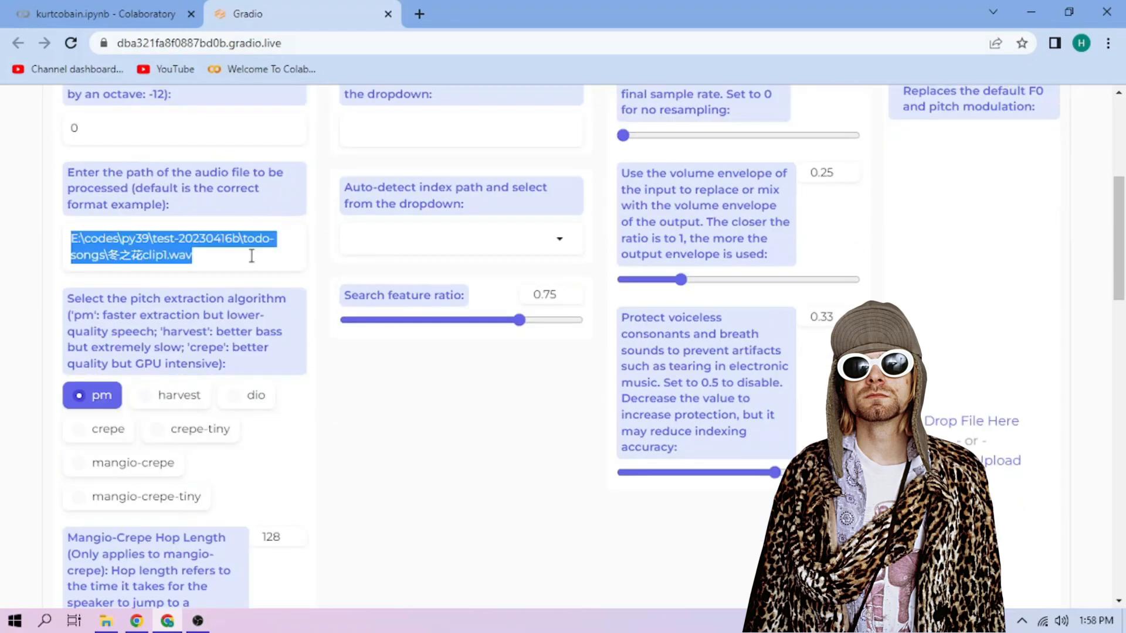
type("/content/sample2.wav")
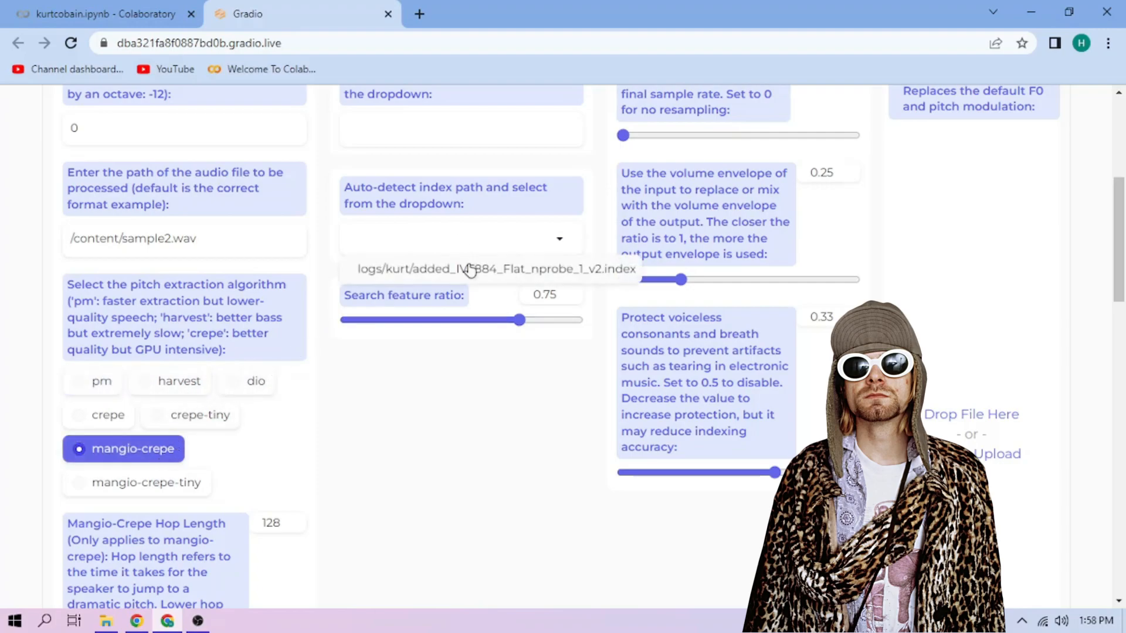
left_click(491, 268)
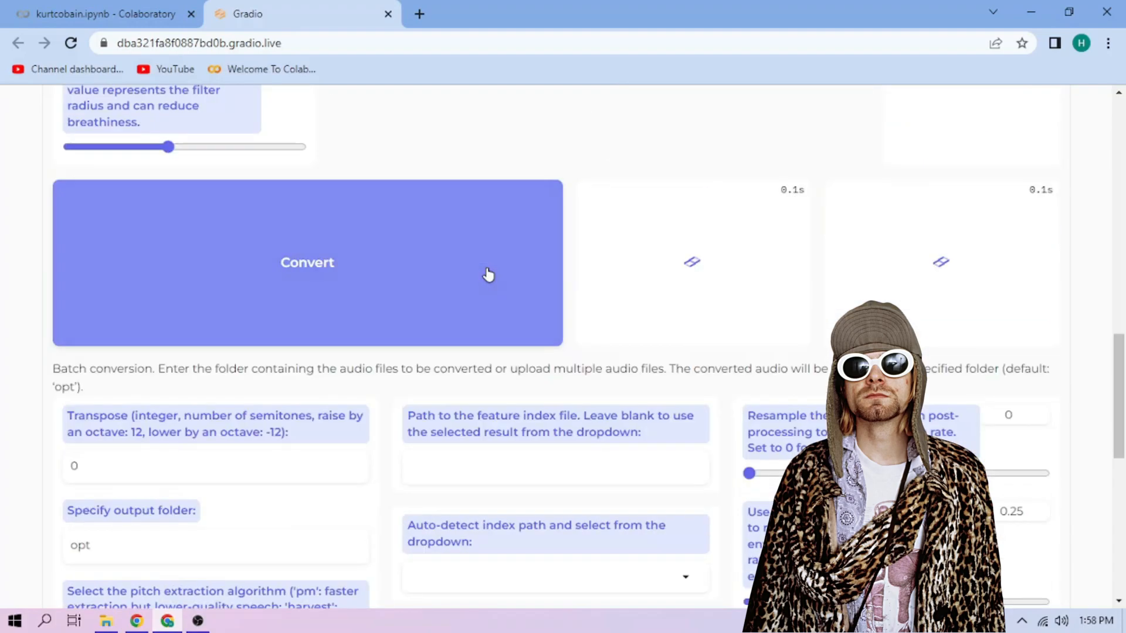
Convert sample2 into the Kurt voice, play the result and download it as audio.wav
left_click(306, 261)
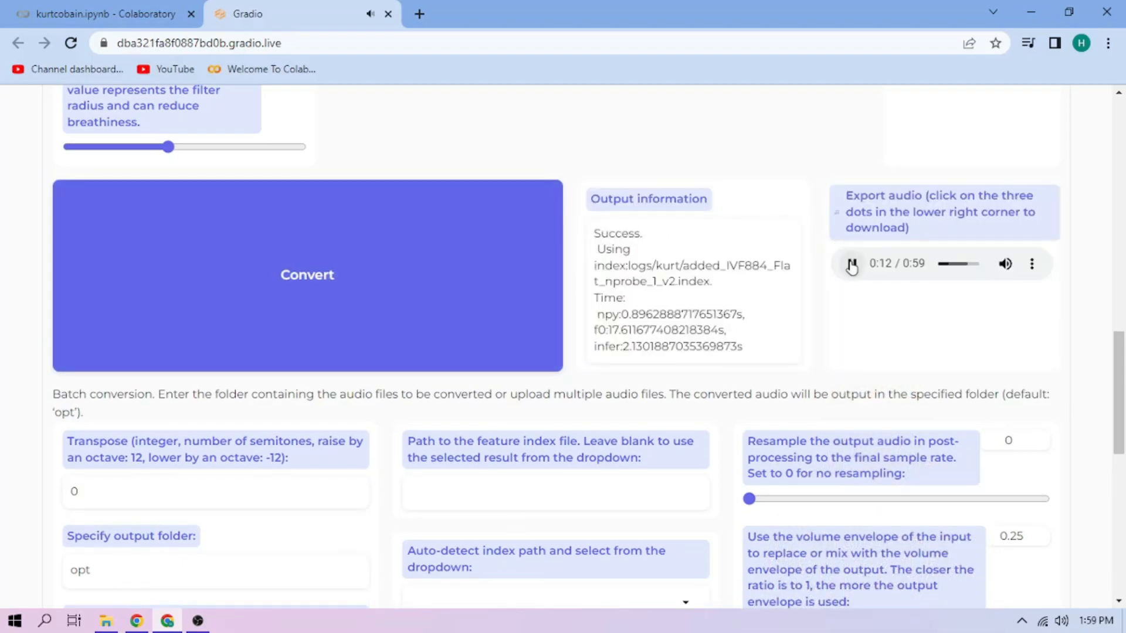
left_click(851, 264)
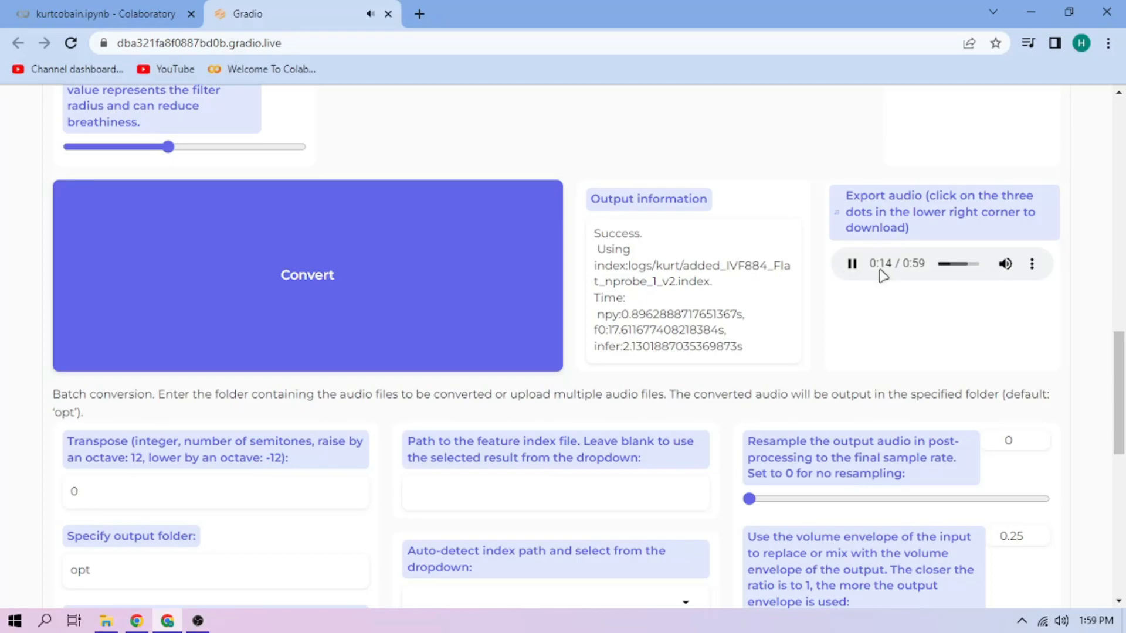
left_click(1031, 264)
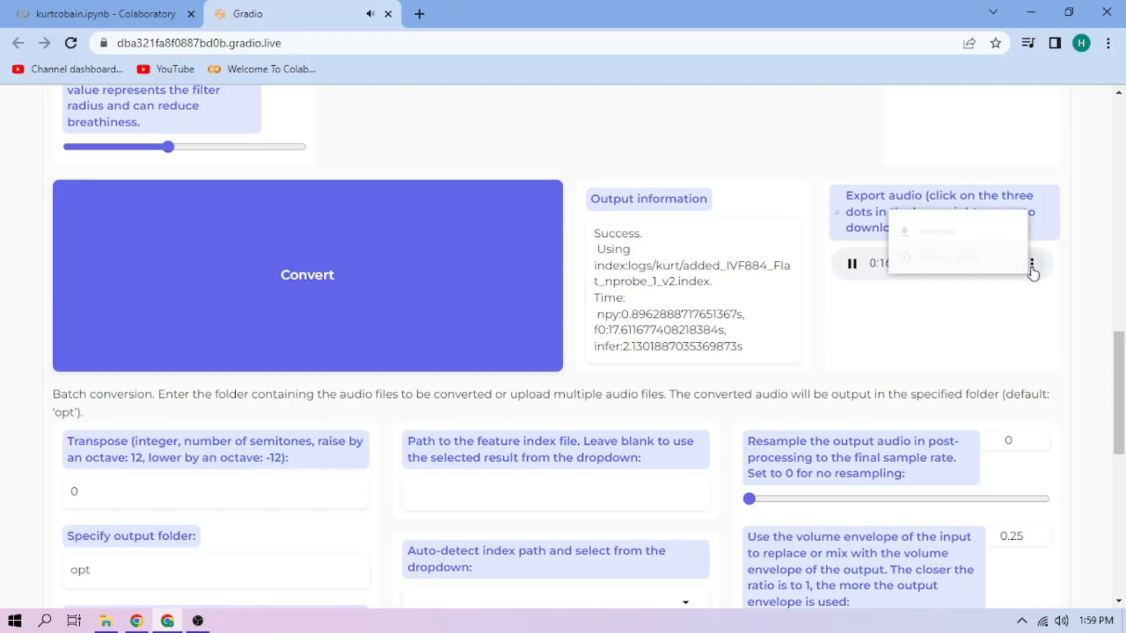
left_click(936, 231)
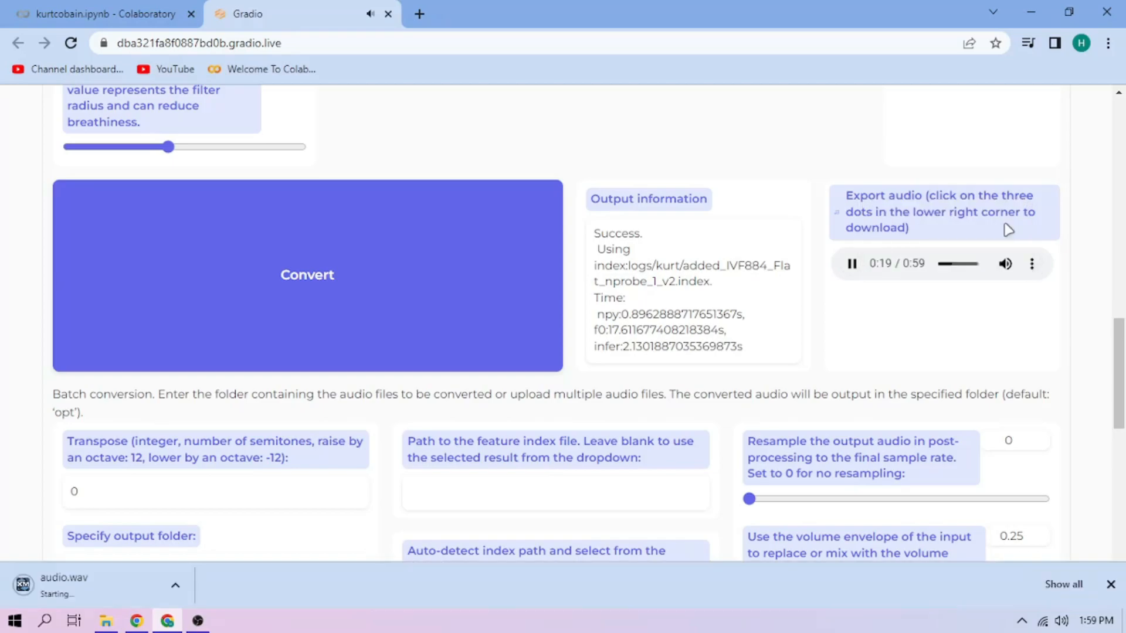